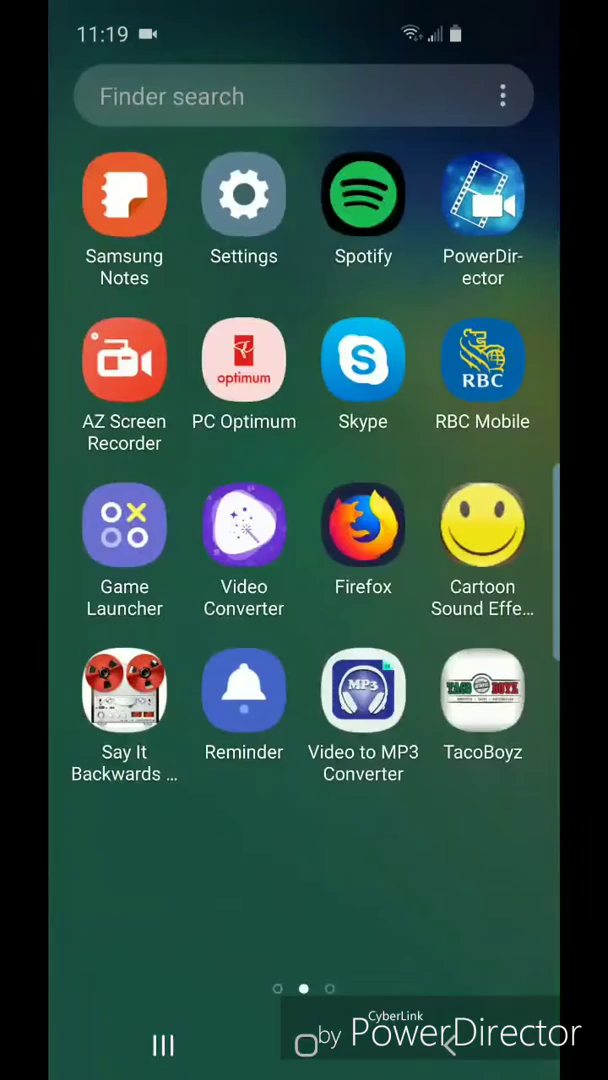
Step: Launch Settings from the app drawer and scroll toward Lock screen
{"action": "left_click", "coordinate": [243, 194]}
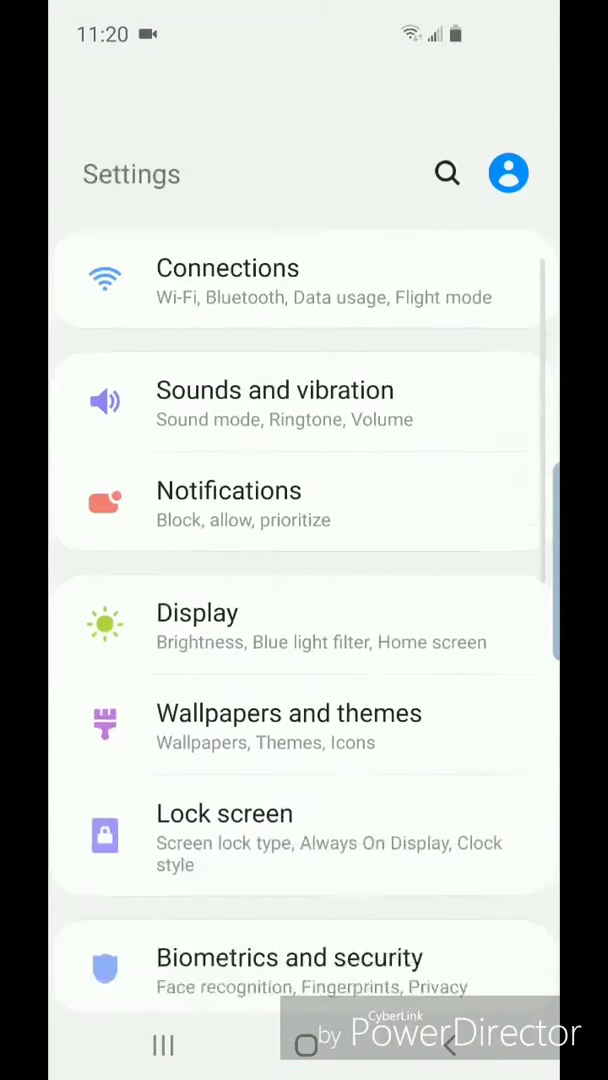
{"action": "scroll", "scroll_direction": "down", "scroll_amount": 3}
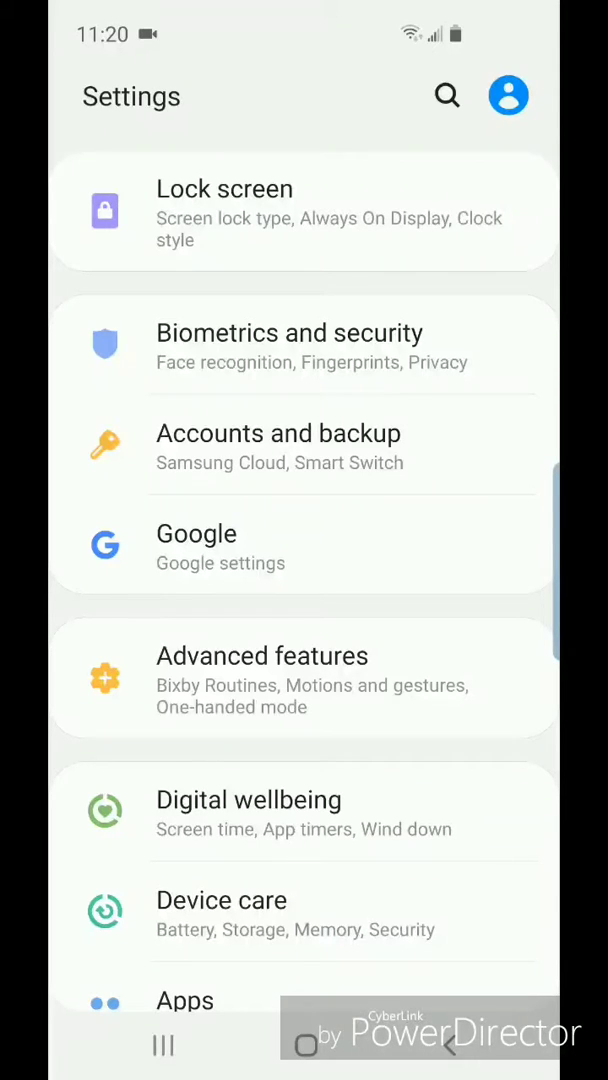
Step: Go into Lock screen settings and reach the App shortcuts page
{"action": "left_click", "coordinate": [225, 210]}
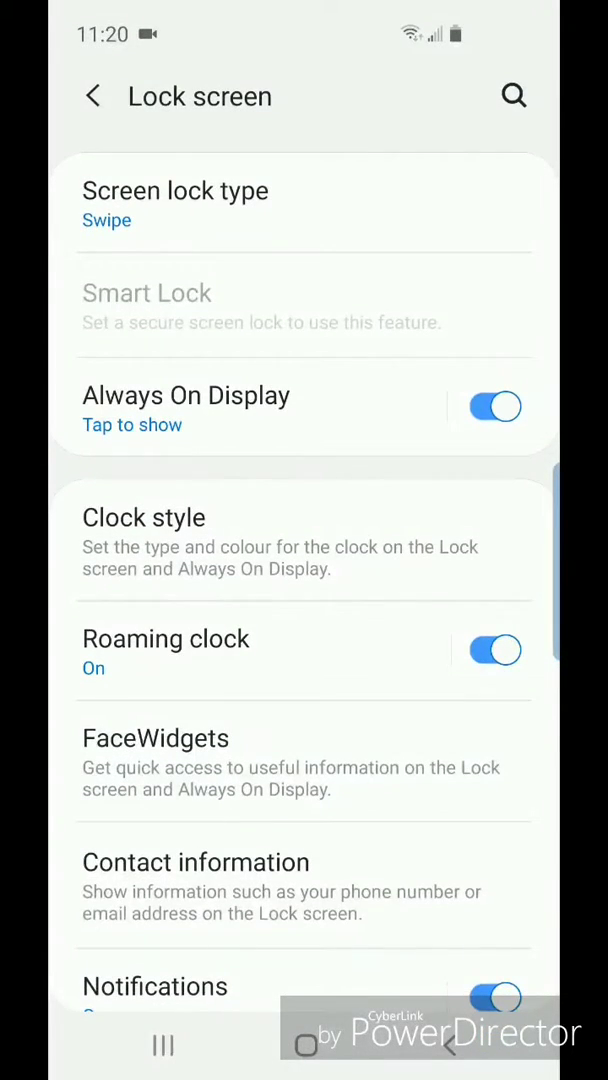
{"action": "scroll", "scroll_direction": "down", "scroll_amount": 3}
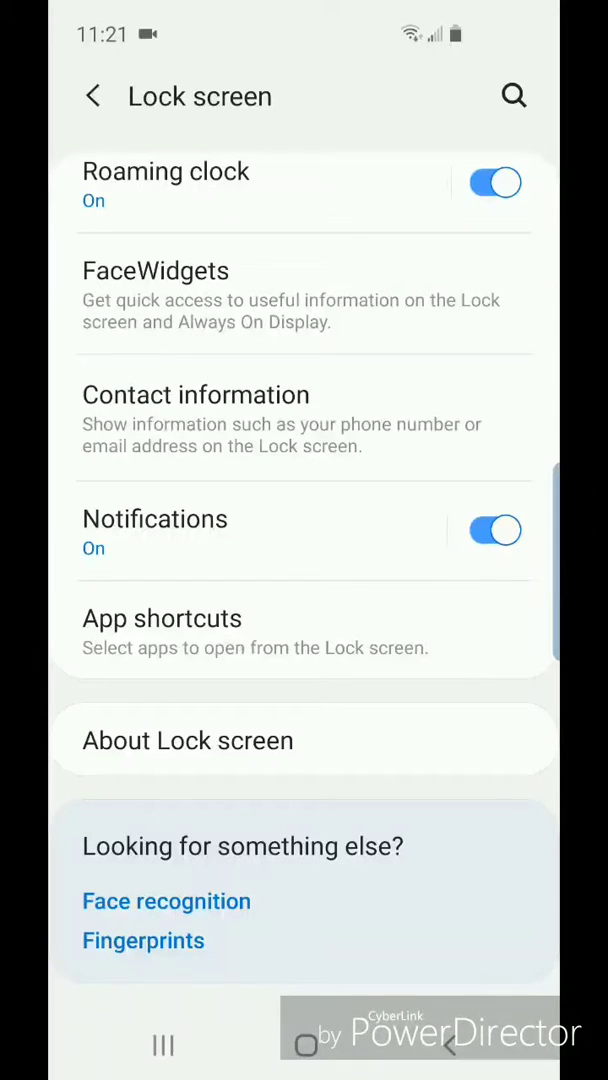
{"action": "left_click", "coordinate": [162, 618]}
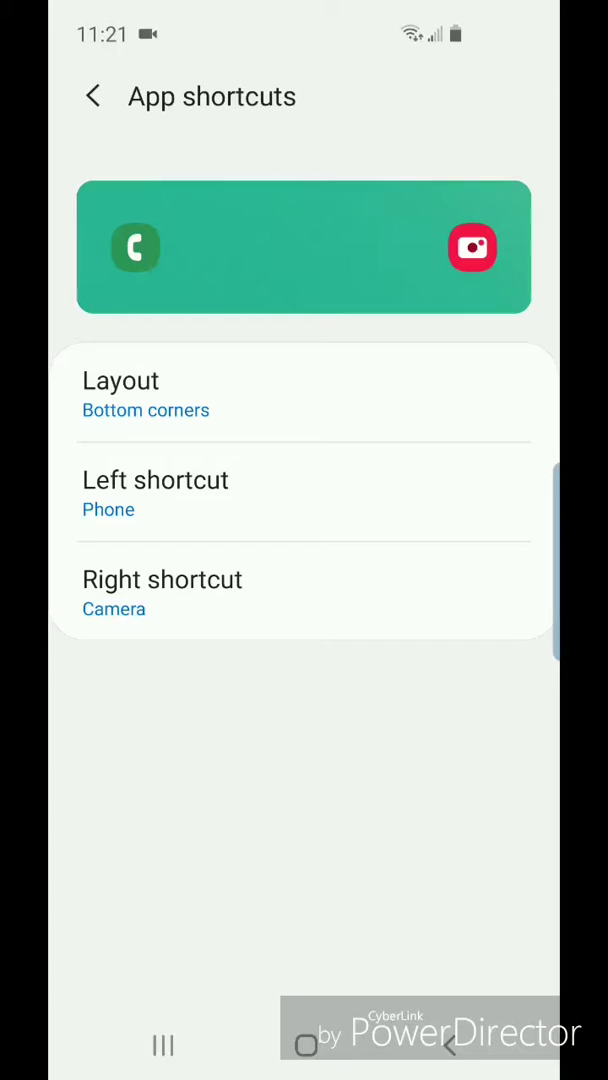
{"action": "left_click", "coordinate": [145, 395]}
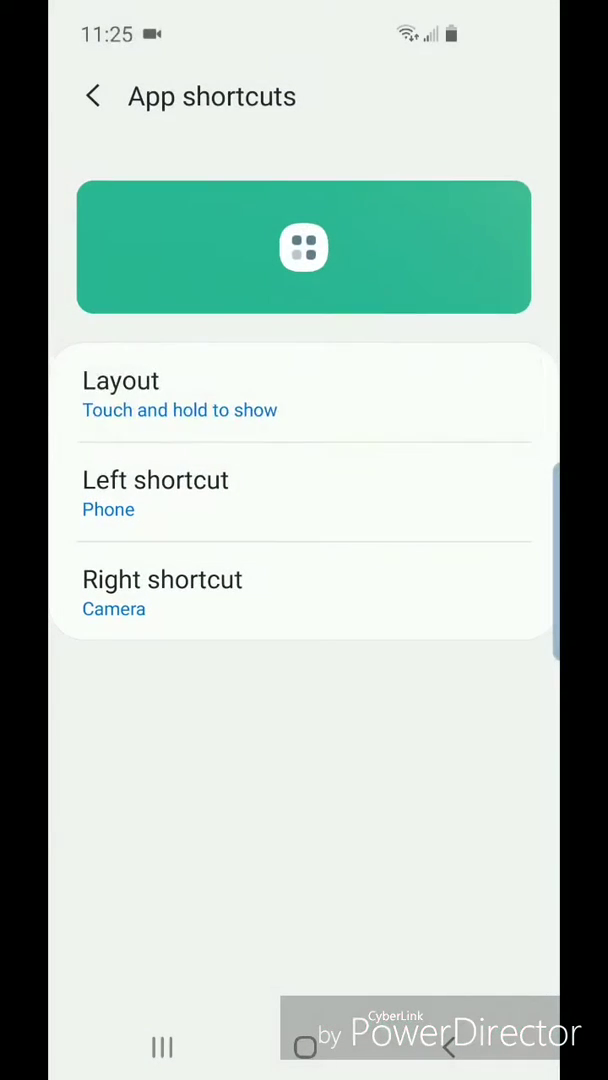
{"action": "left_click", "coordinate": [120, 395]}
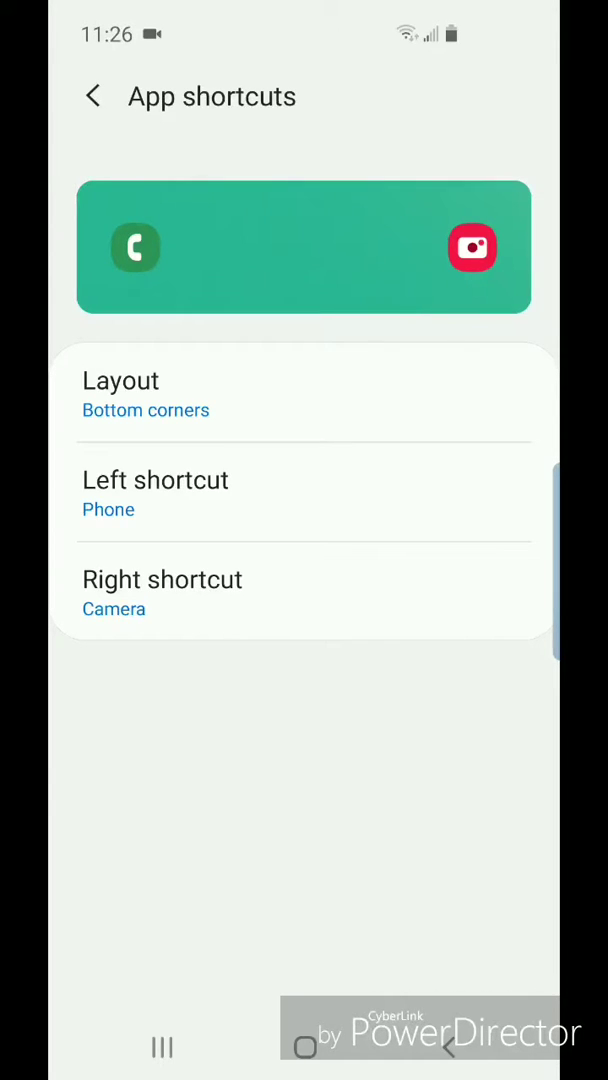
Step: Select Calculator as the left corner shortcut, replacing Phone
{"action": "left_click", "coordinate": [155, 480]}
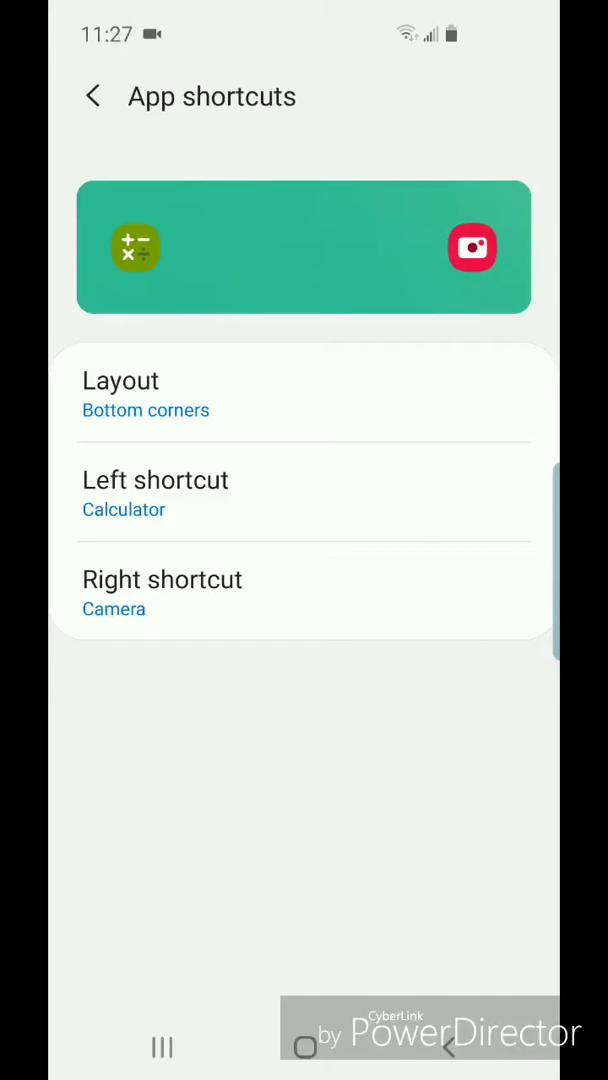
Step: Select Netflix as the right corner shortcut, replacing Camera
{"action": "left_click", "coordinate": [162, 580]}
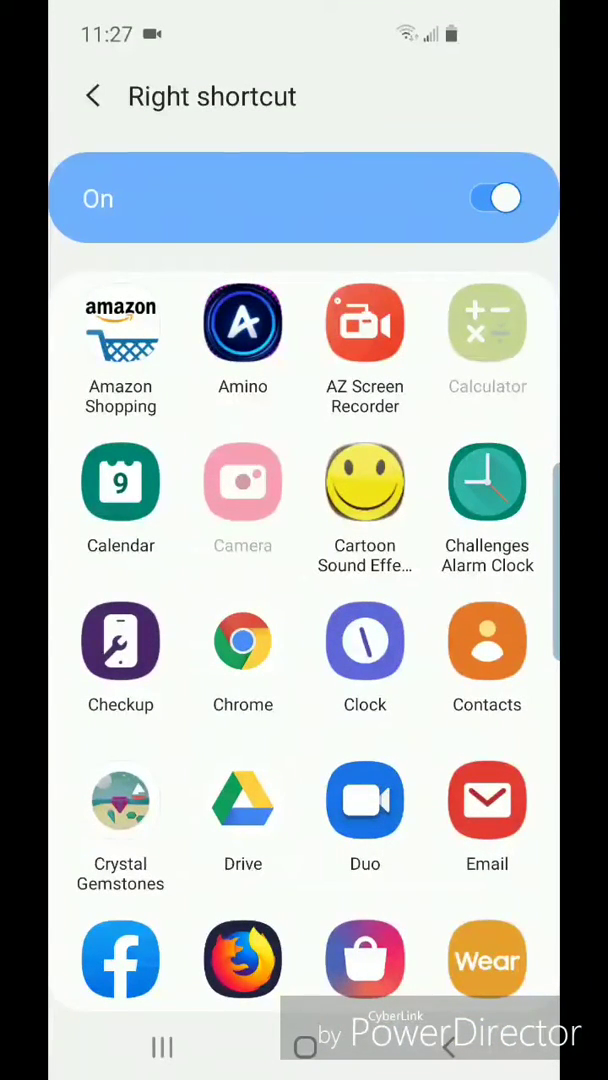
{"action": "scroll", "scroll_direction": "down", "scroll_amount": 3}
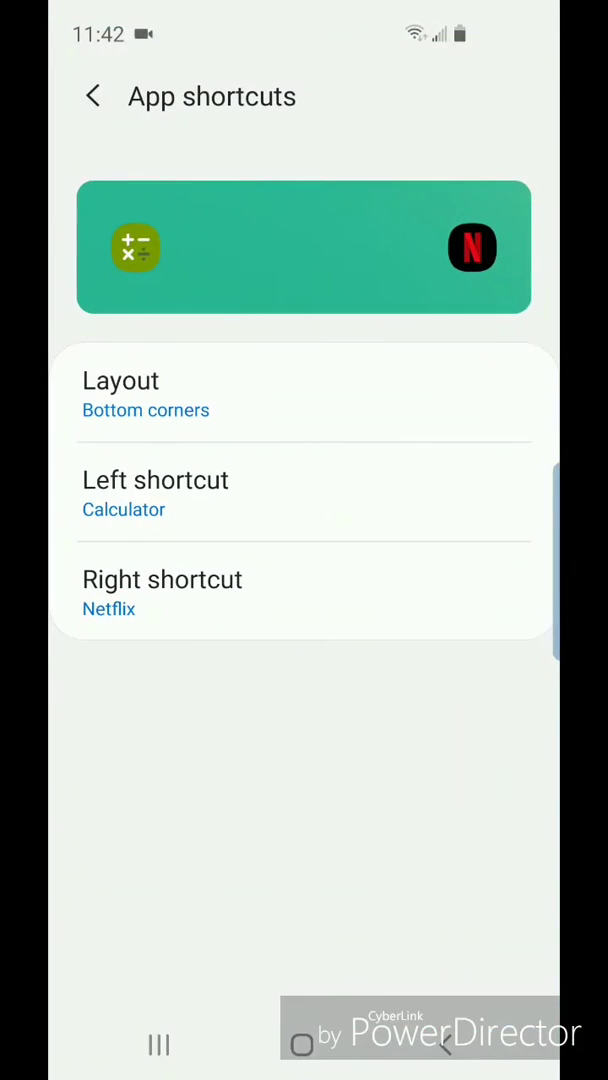
Step: Back out to Lock screen settings, then go to the home screen
{"action": "left_click", "coordinate": [92, 96]}
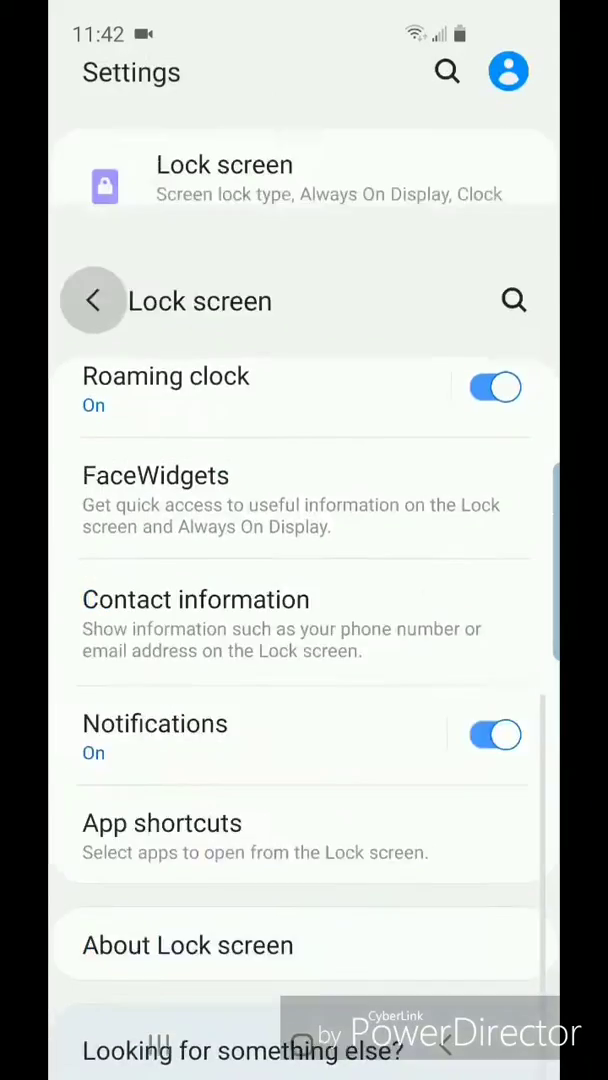
{"action": "key", "text": "Home"}
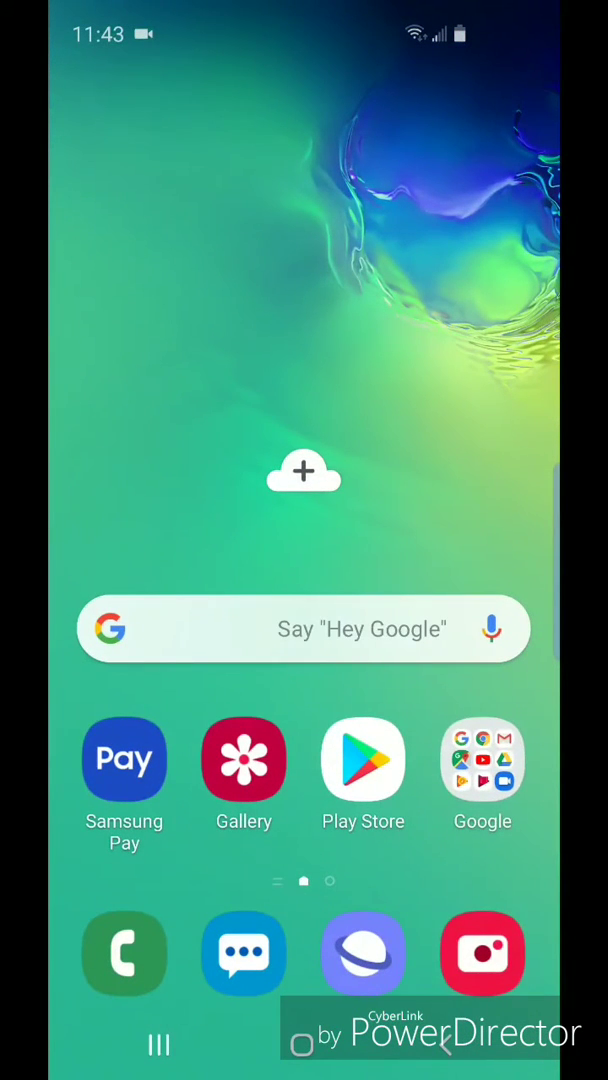